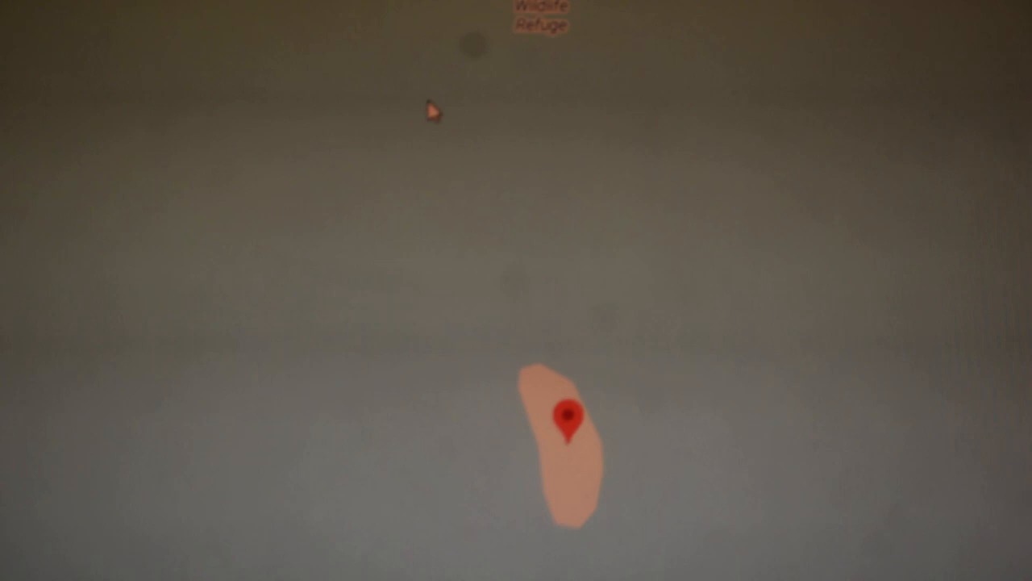
Step: Drop a pin on Howland Island, revealing coordinates 0°48'25.8"N 176°36'59.5"W in the place panel
{"action": "left_click", "coordinate": [568, 416]}
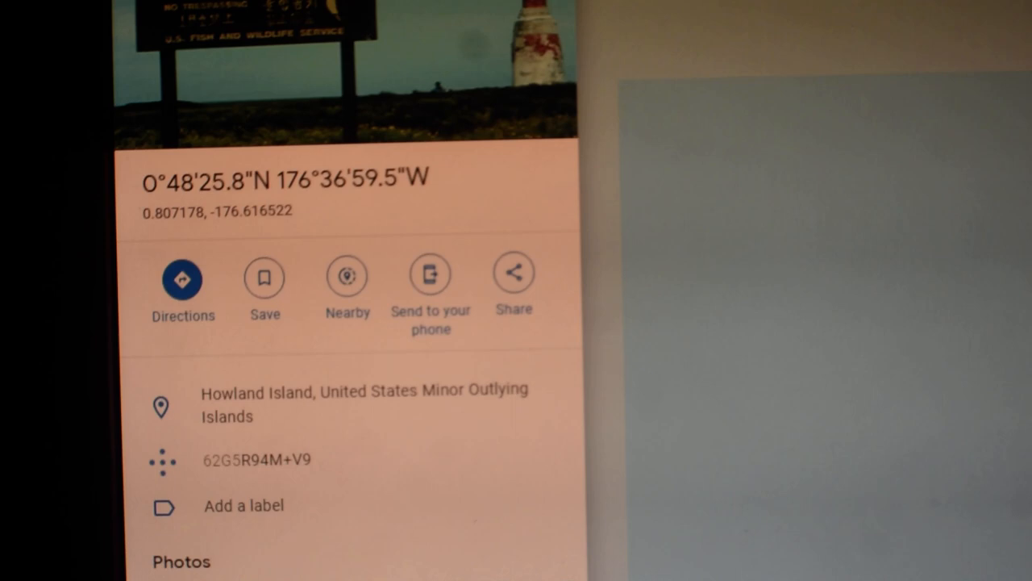